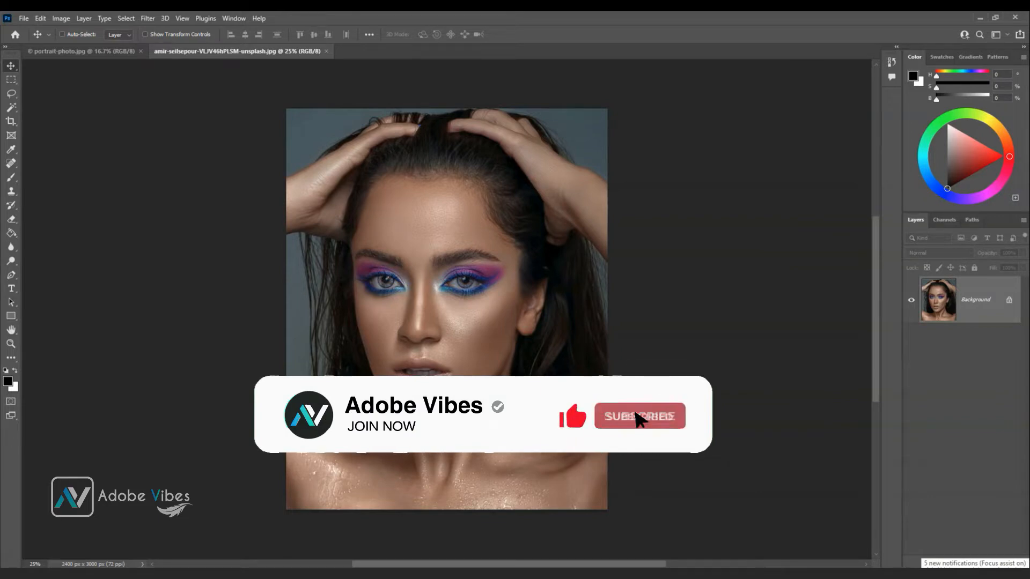
Step: Switch to portrait-photo.jpg and launch Neural Filters from the Filter menu
click(638, 416)
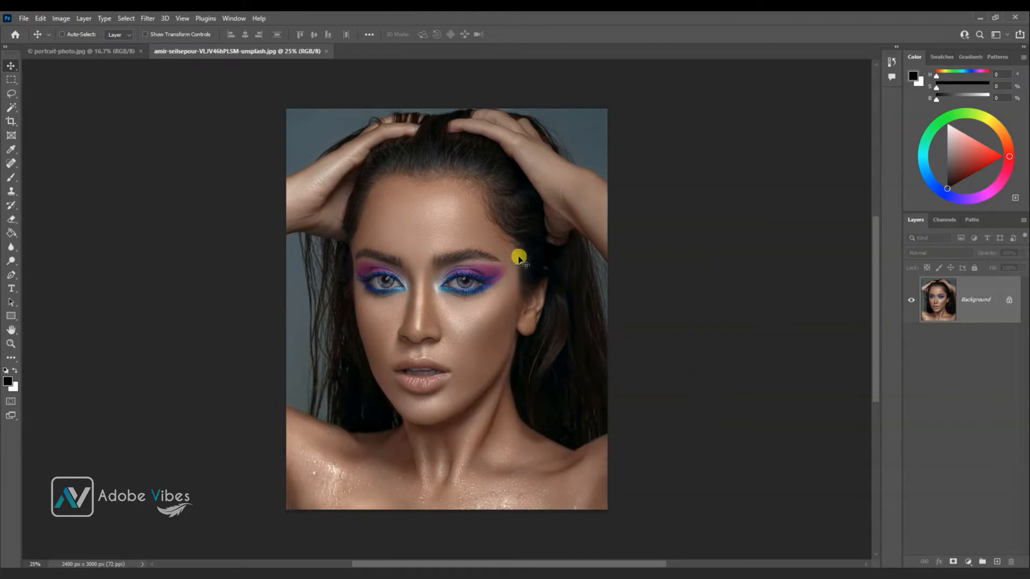
mouse_move(369, 321)
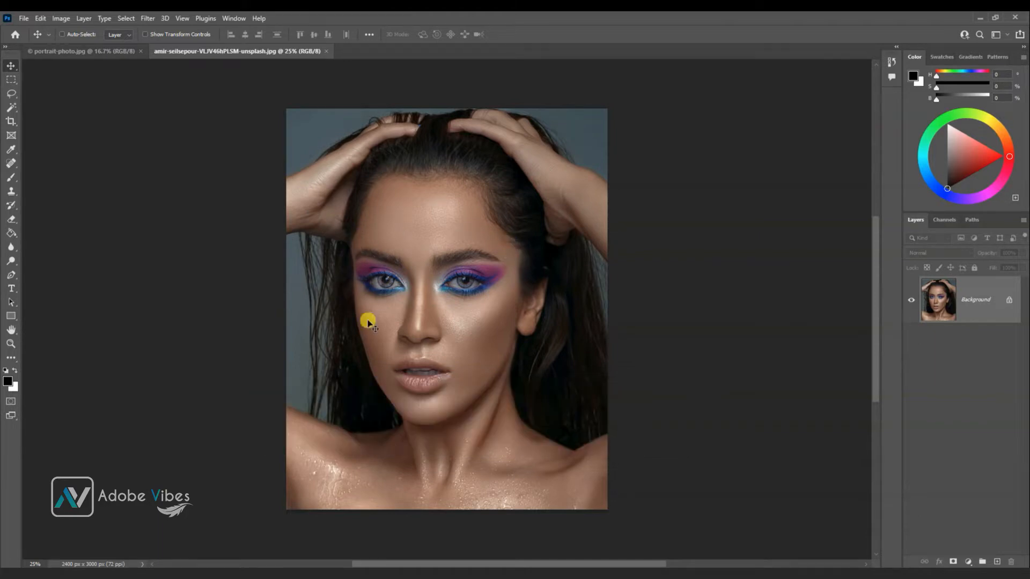
click(84, 51)
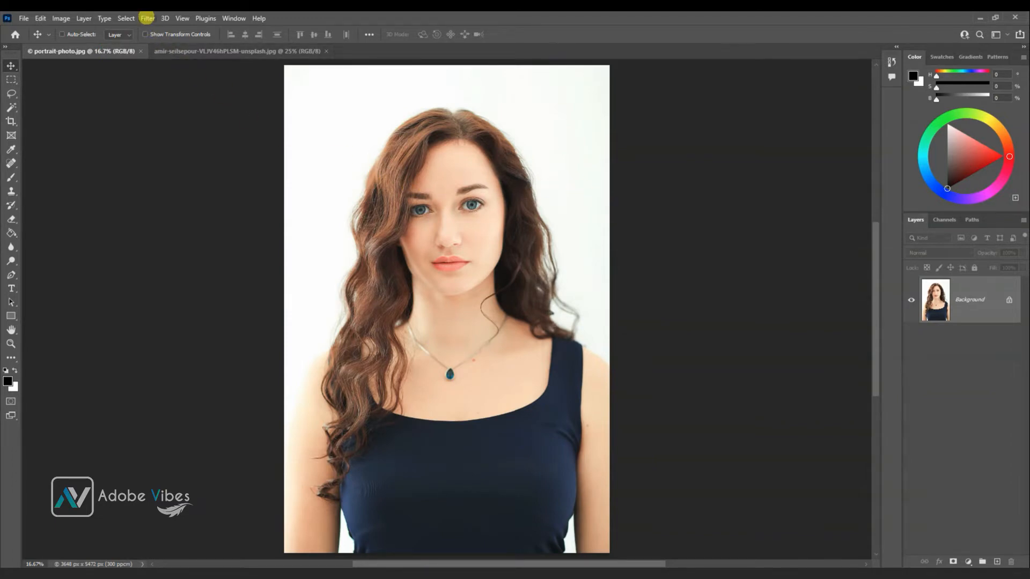
click(147, 19)
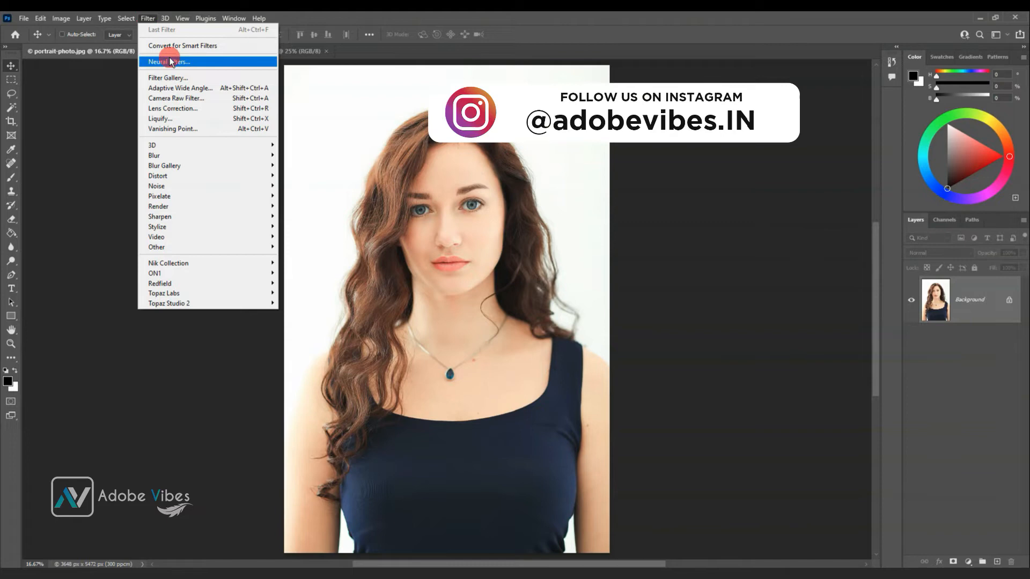
click(168, 61)
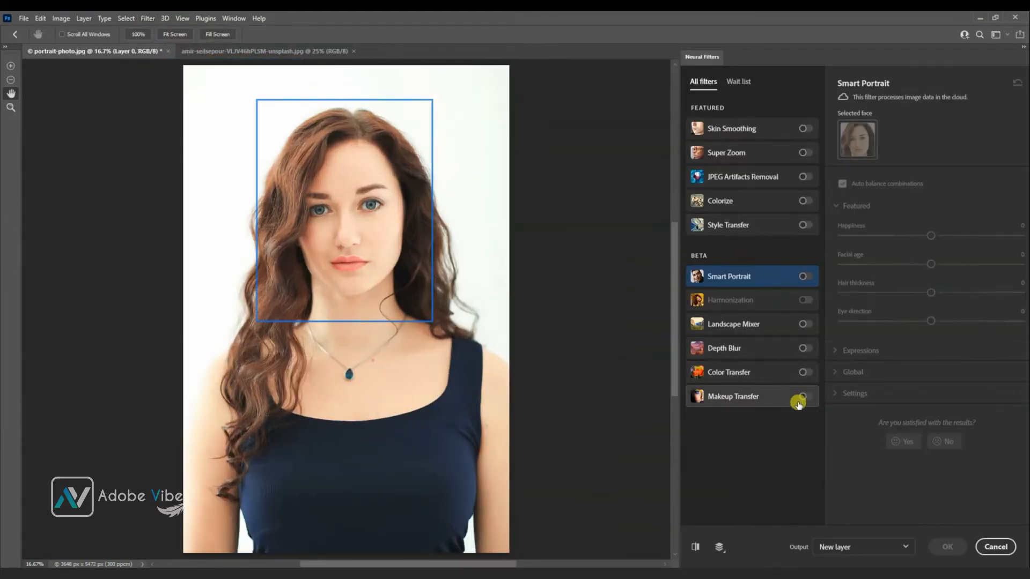
Step: Enable Makeup Transfer under Beta and choose the reference image to copy makeup from
click(806, 395)
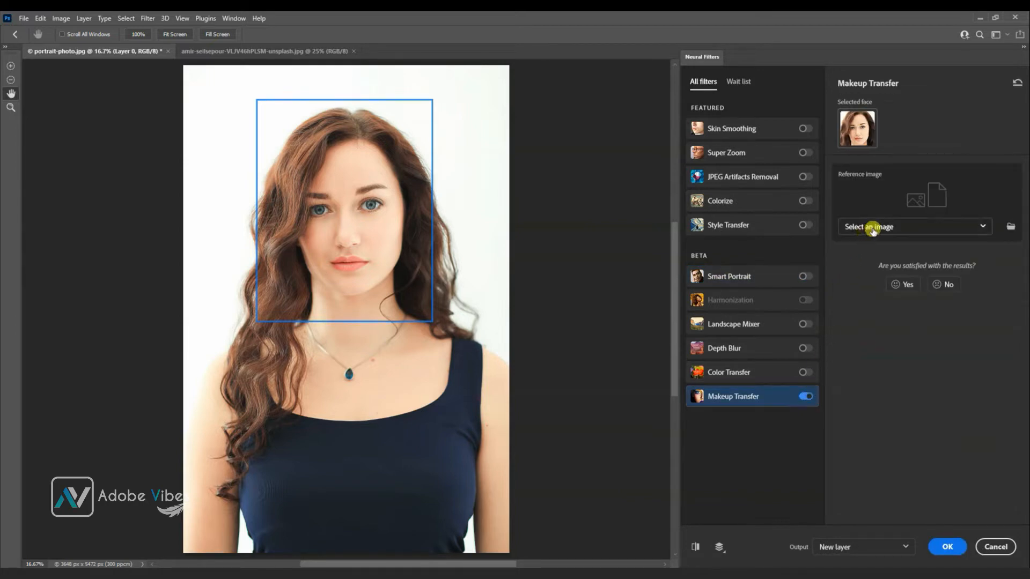
click(913, 226)
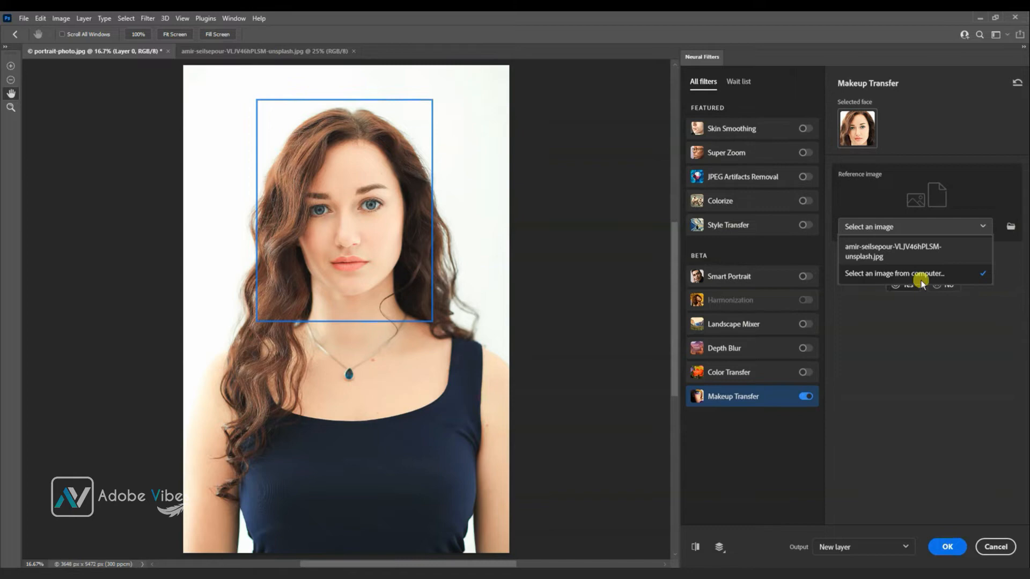
click(920, 248)
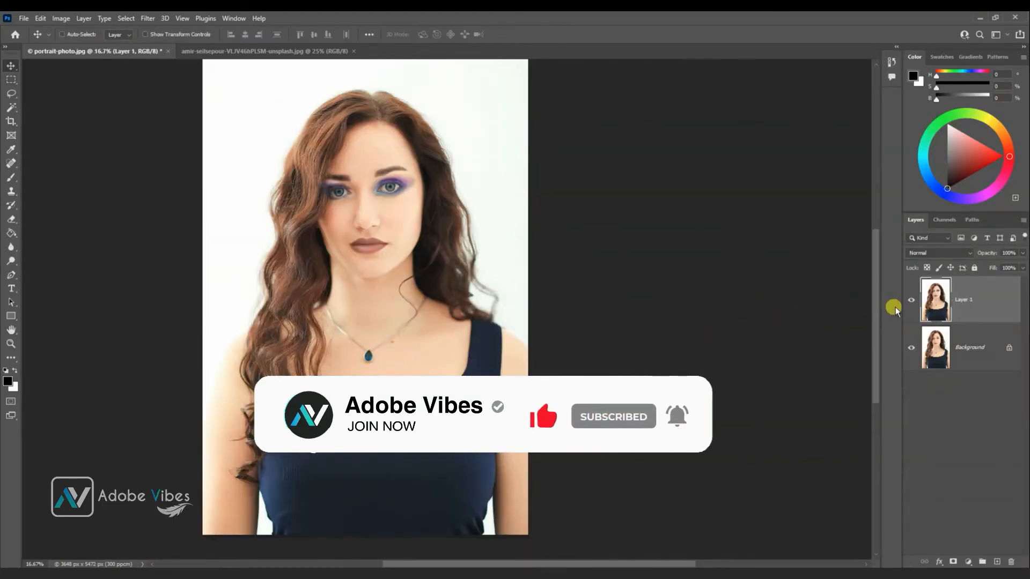
Step: Hide Layer 1 with the transferred makeup to compare against the bare-faced original
click(911, 301)
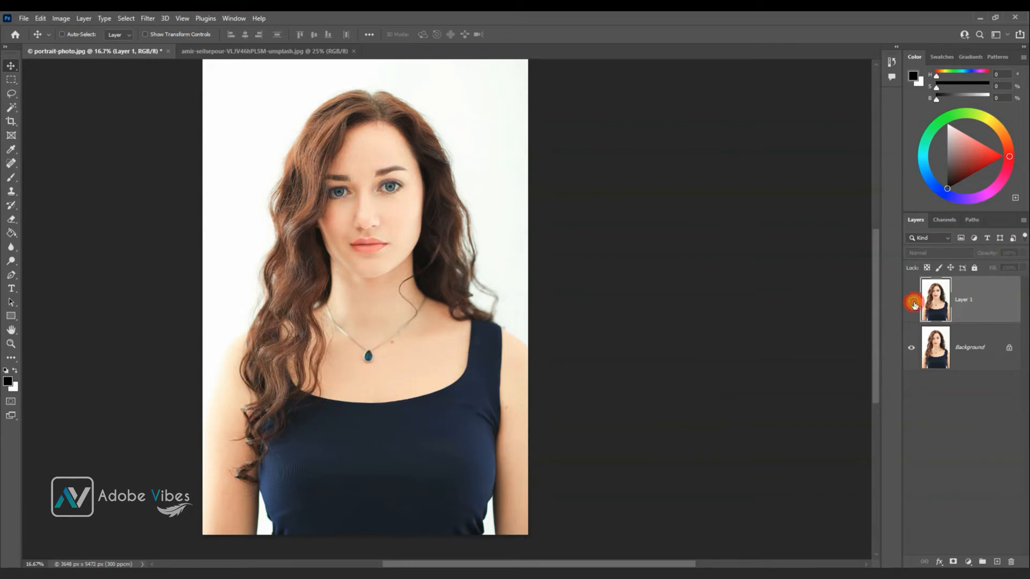